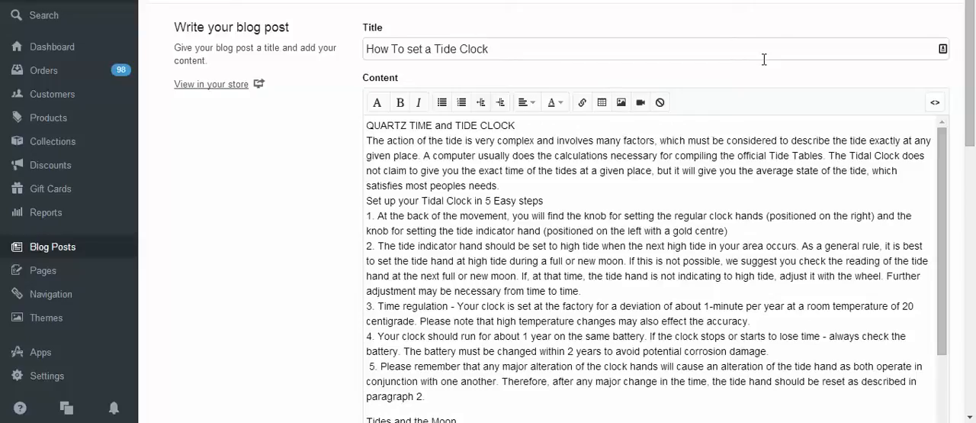
mouse_move(564, 174)
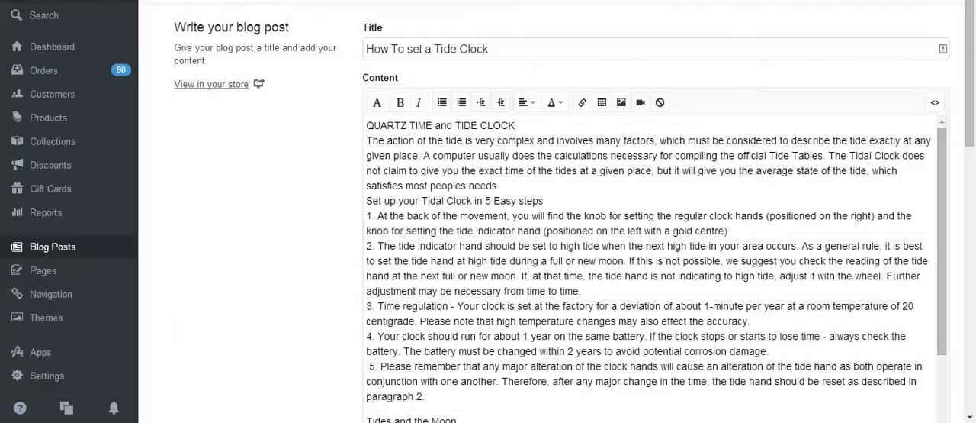
Separate the 'Set up your Tidal Clock in 5 Easy steps' line into its own paragraph
click(211, 84)
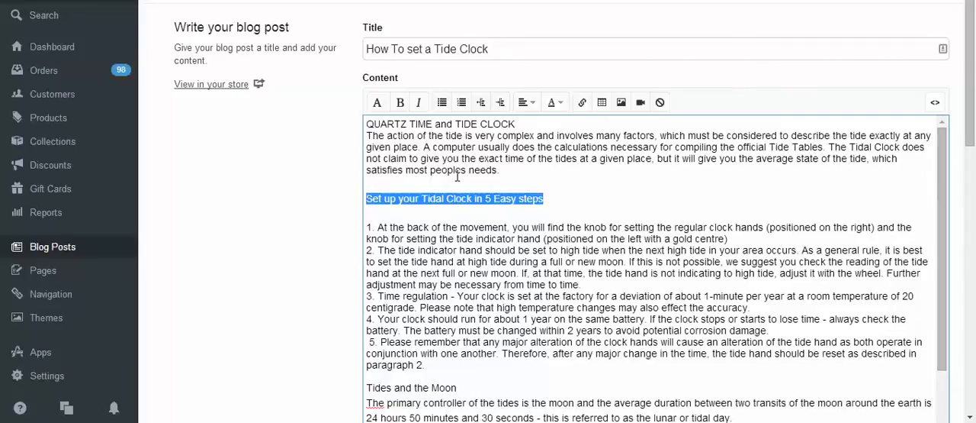
Format the 5 Easy steps line as a Heading 2
click(377, 101)
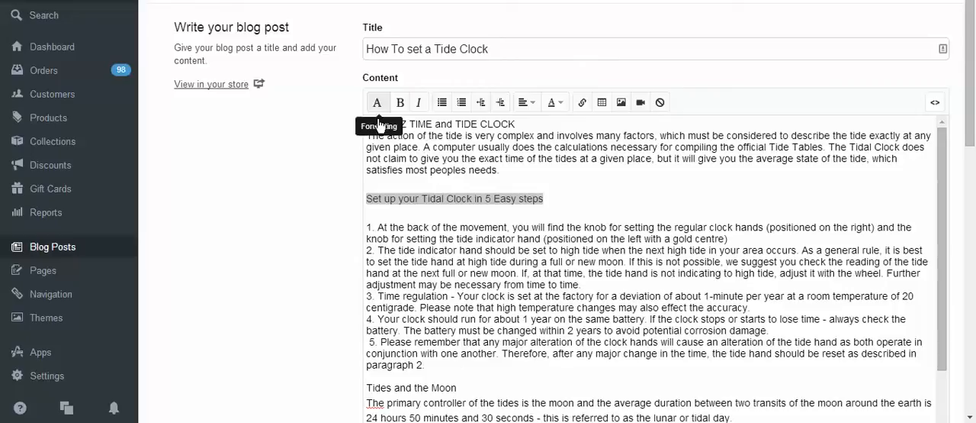
click(377, 101)
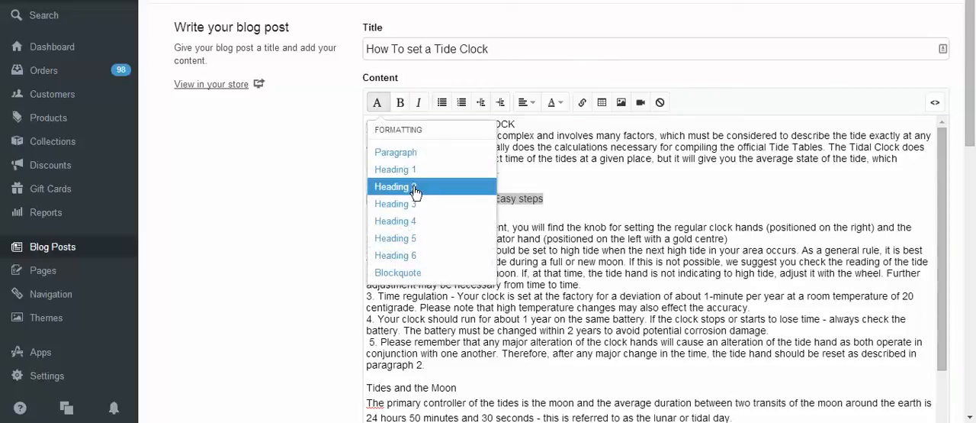
click(395, 186)
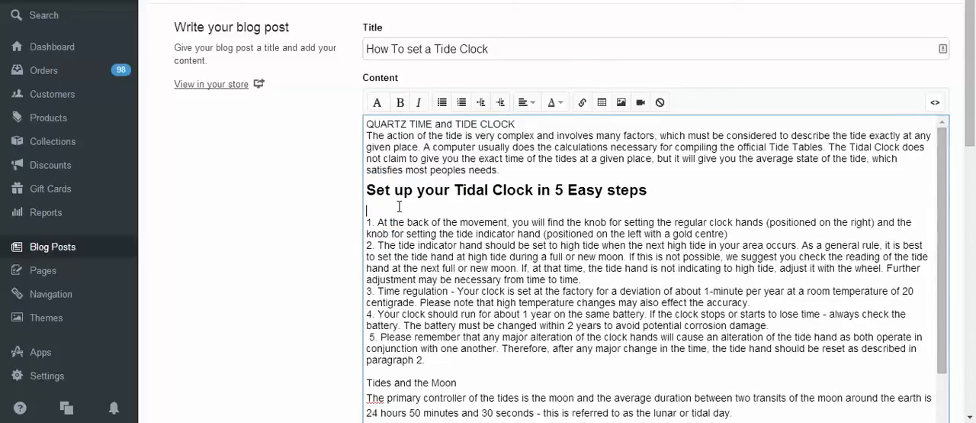
scroll(down, 3)
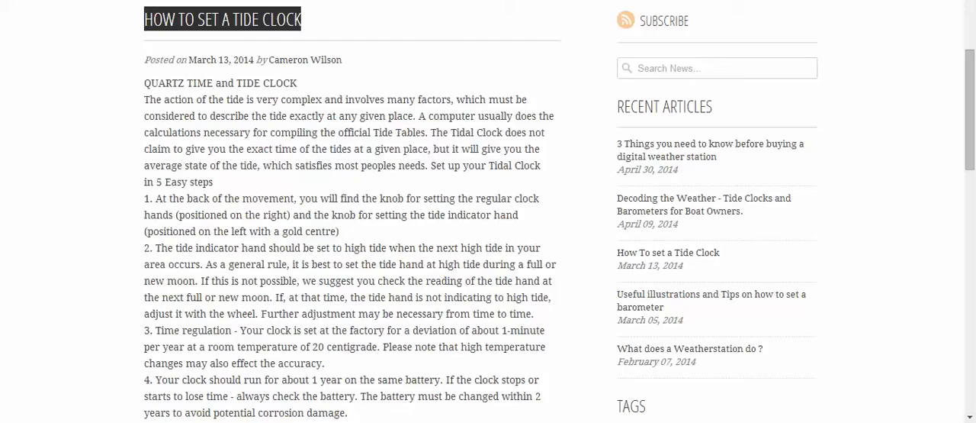
Scroll the live post to confirm the new steps heading appears
scroll(up, 3)
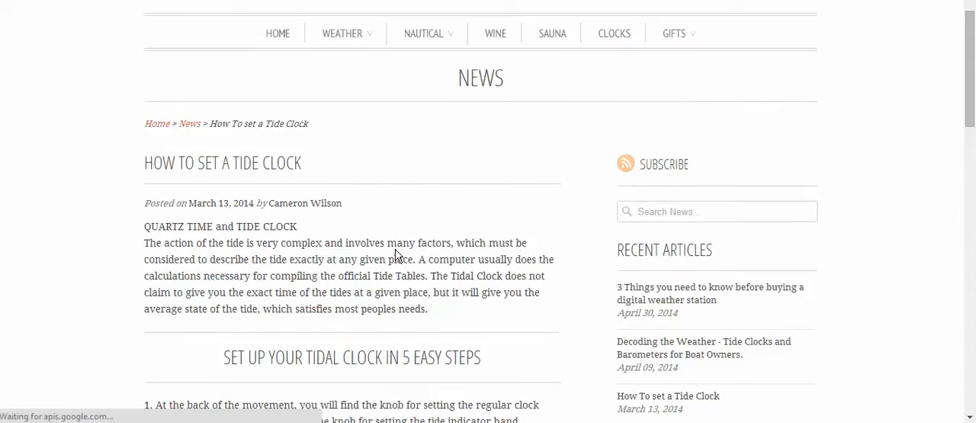
scroll(down, 3)
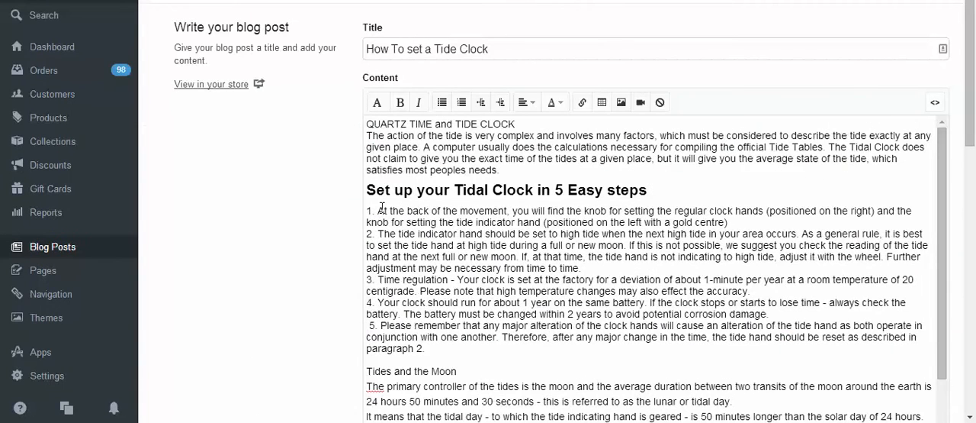
Convert steps 2 to 5 into a numbered list and save the post
click(389, 213)
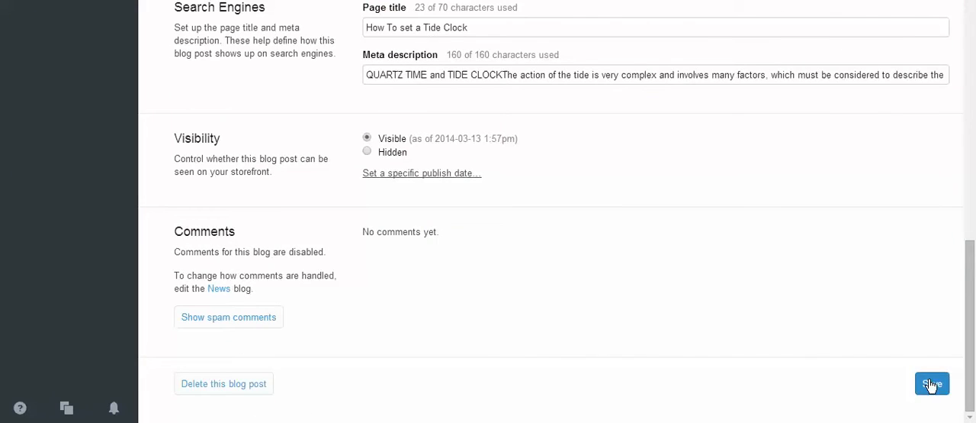
Save the post and review the numbered steps list on the live storefront
click(932, 383)
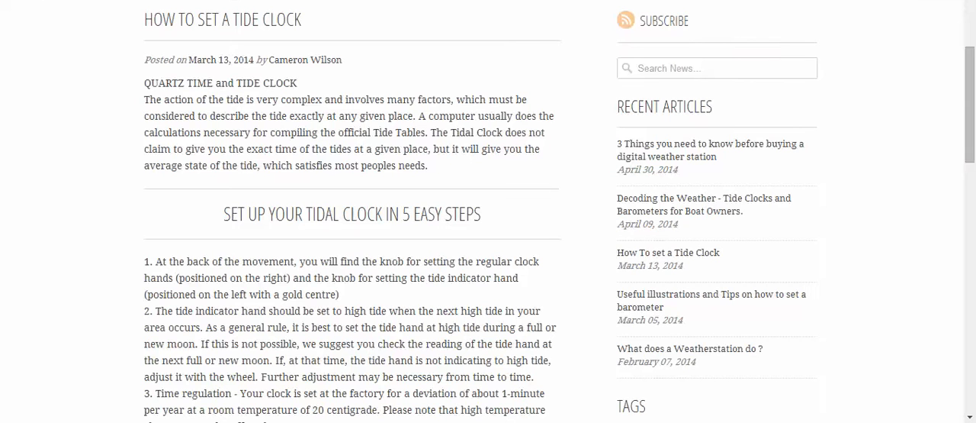
scroll(down, 3)
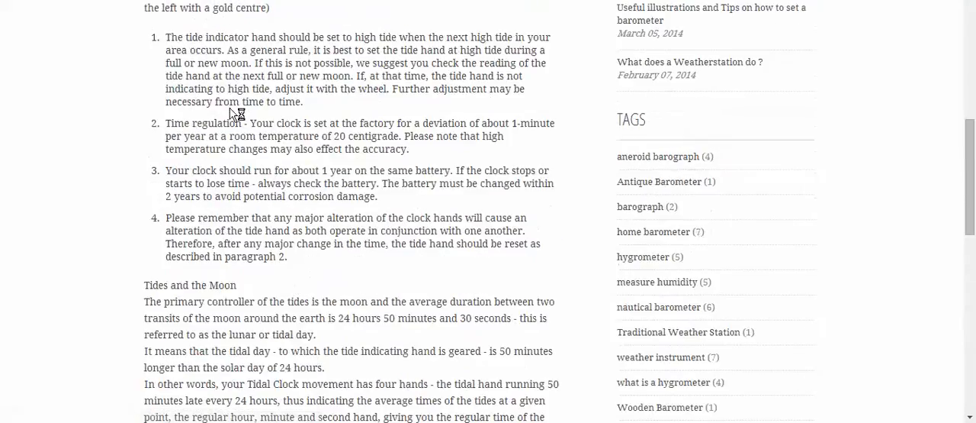
scroll(up, 3)
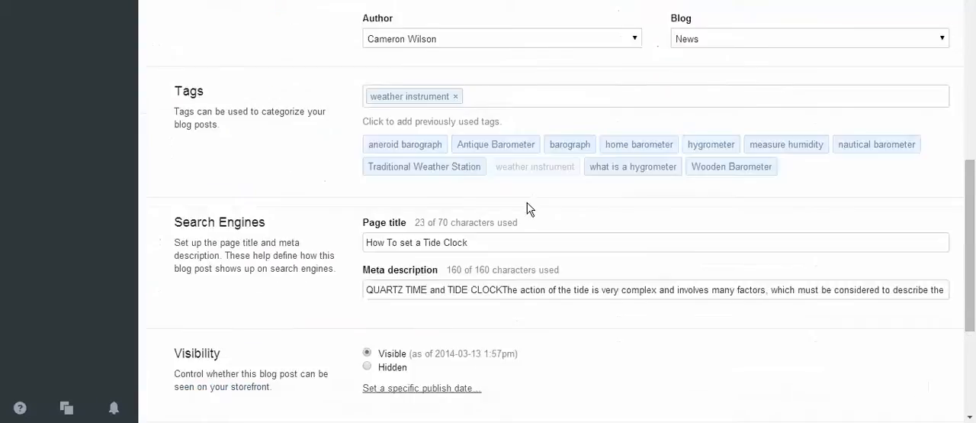
Apply Heading 2 to 'Tides and the Moon' and 'General information'
scroll(up, 3)
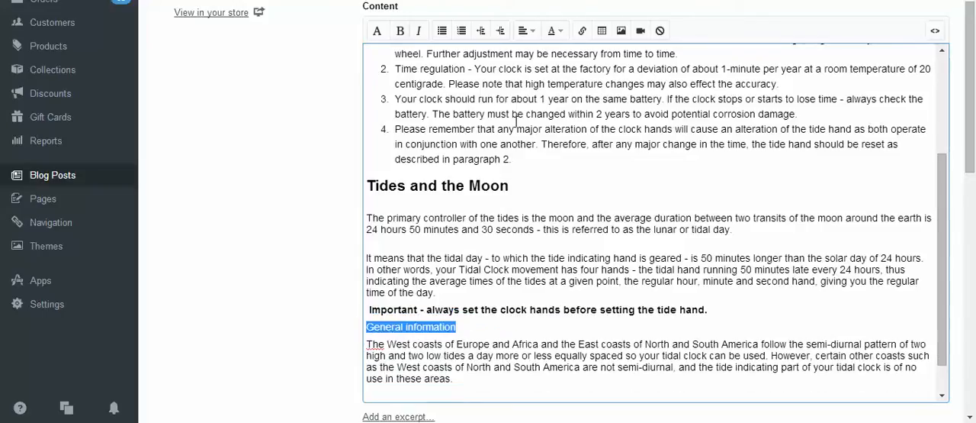
click(377, 31)
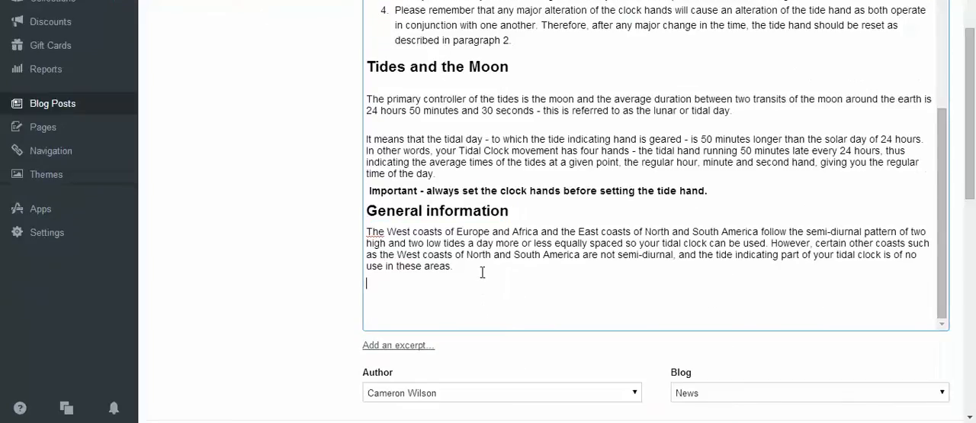
mouse_move(631, 314)
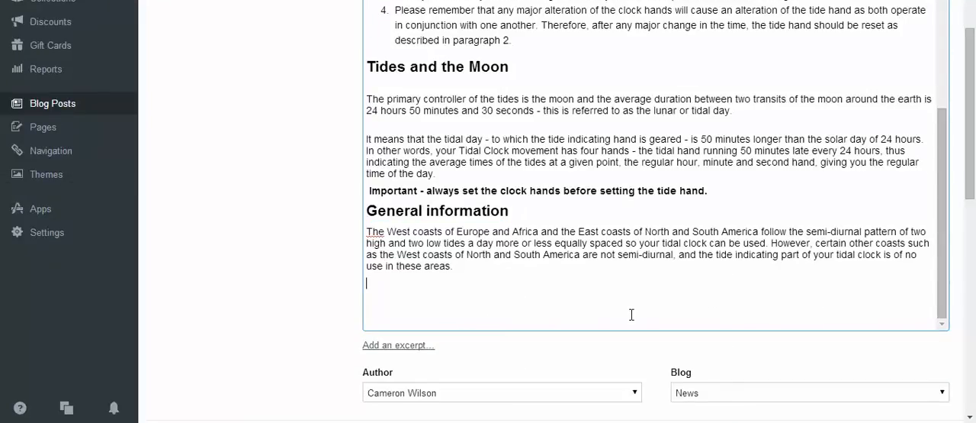
mouse_move(625, 321)
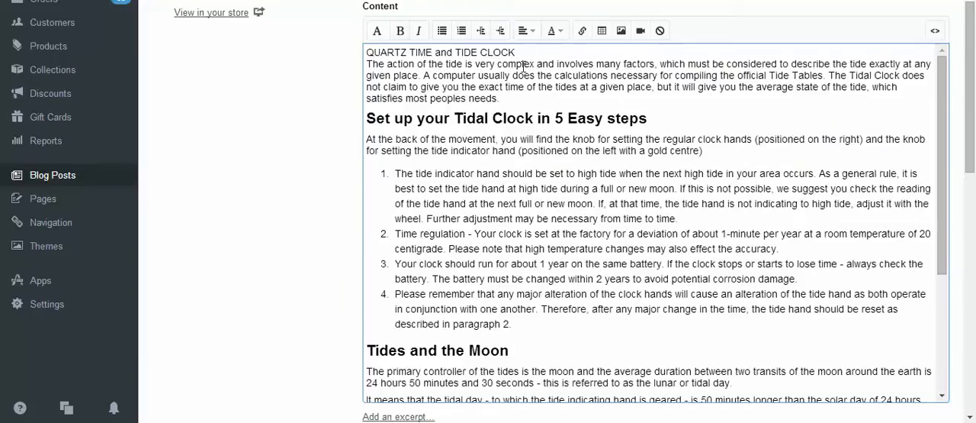
Review the remaining post content in the editor before opening it live
scroll(down, 3)
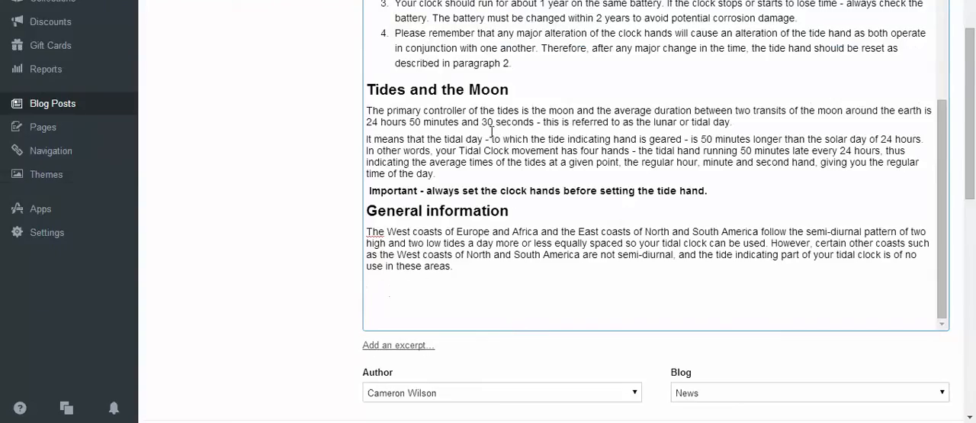
scroll(down, 3)
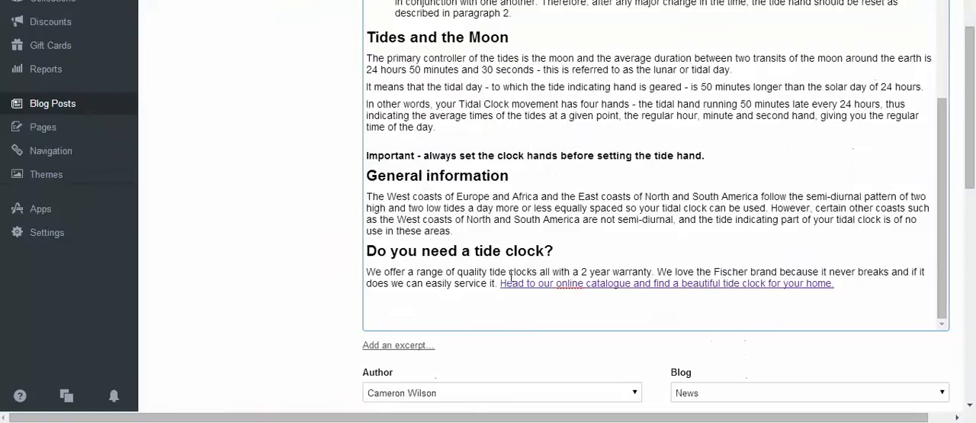
drag(366, 272, 835, 284)
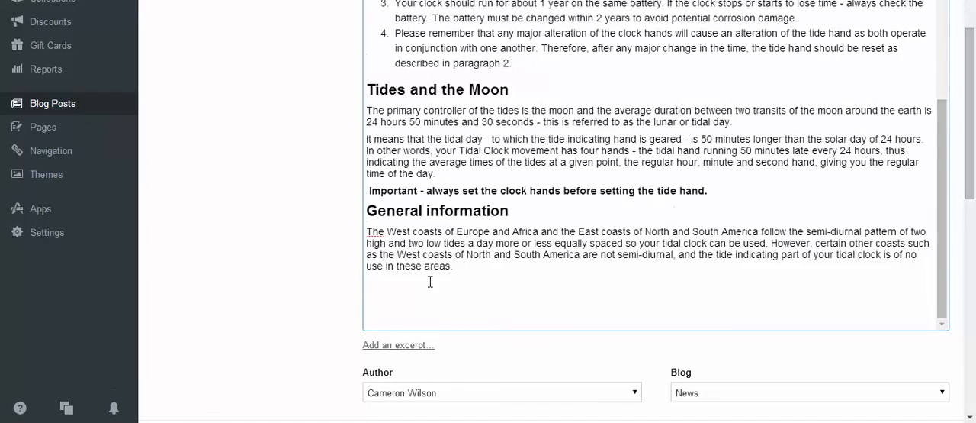
scroll(down, 3)
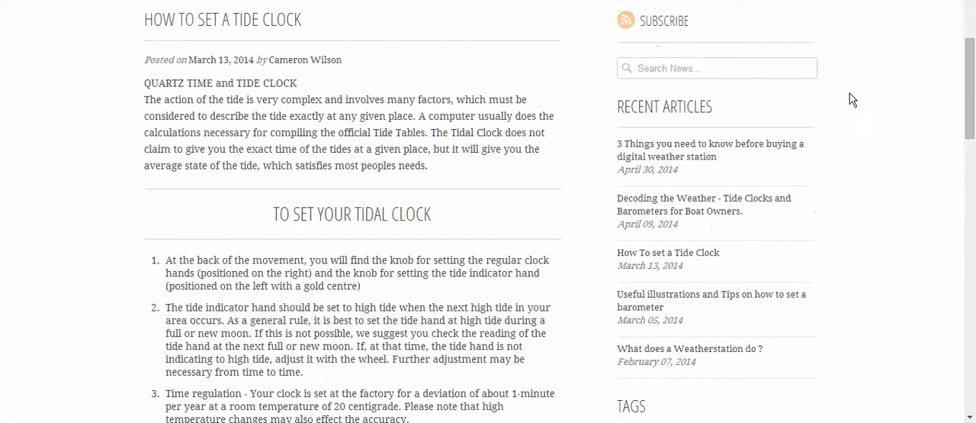
Scroll the live post down to the 'Do you need a tide clock?' section
scroll(down, 3)
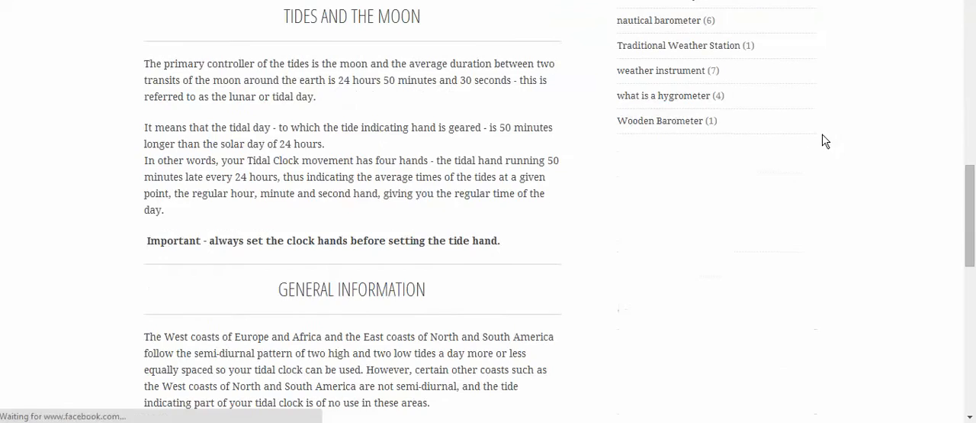
scroll(up, 3)
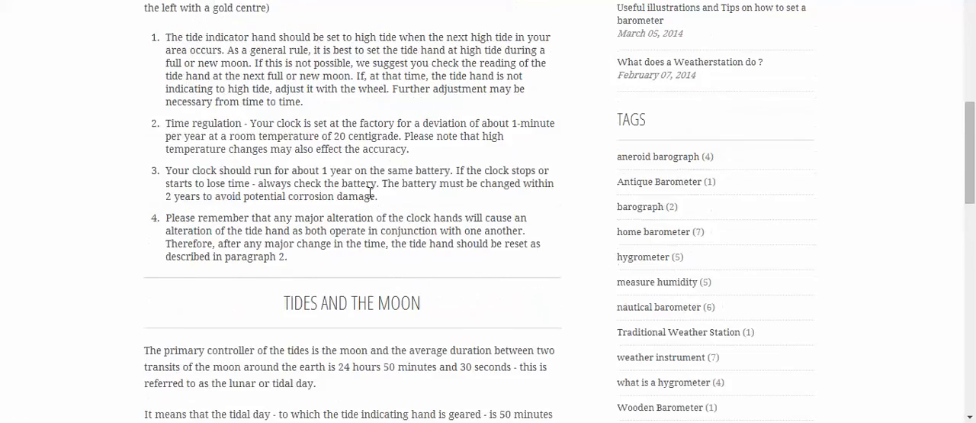
scroll(down, 3)
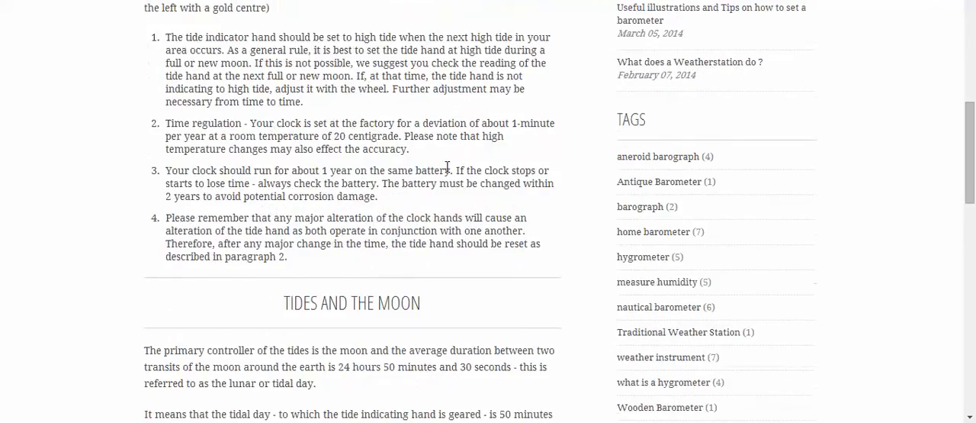
scroll(down, 3)
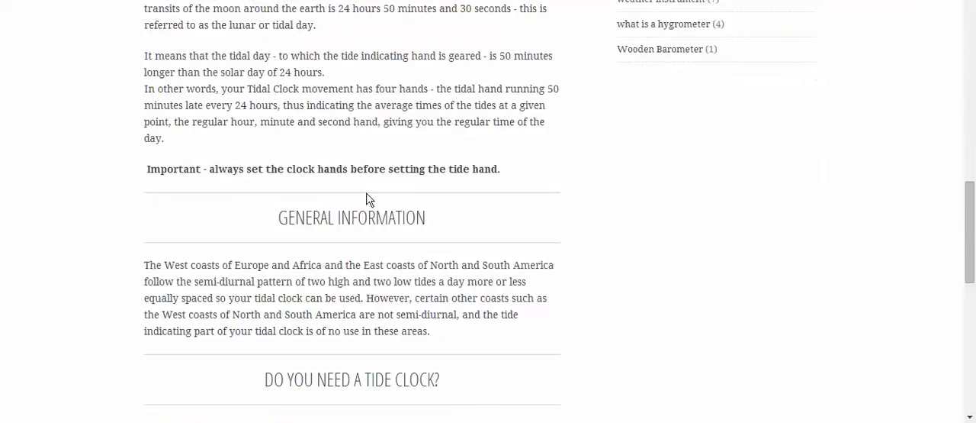
scroll(down, 3)
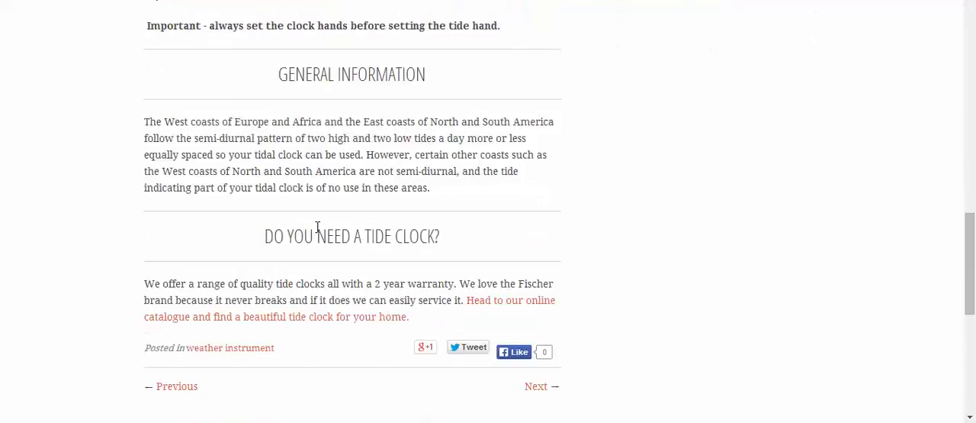
mouse_move(799, 233)
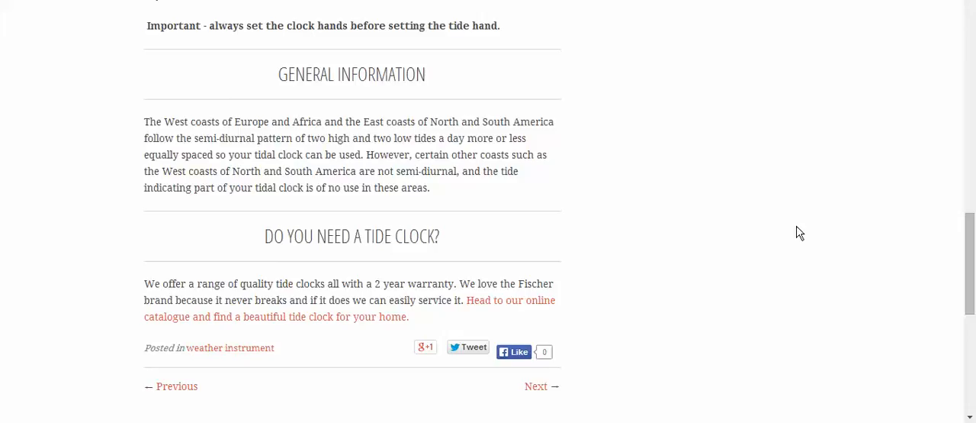
mouse_move(519, 308)
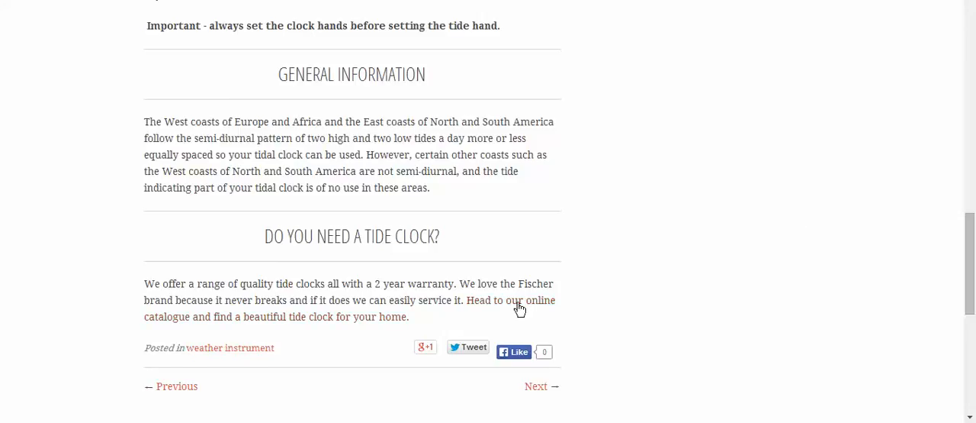
mouse_move(518, 299)
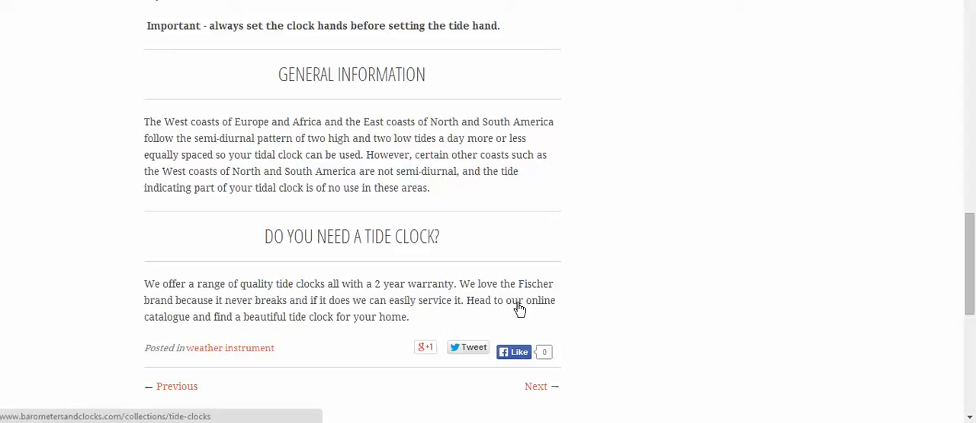
Follow the 'Head to our online catalogue' link to the tide clocks catalogue
click(519, 299)
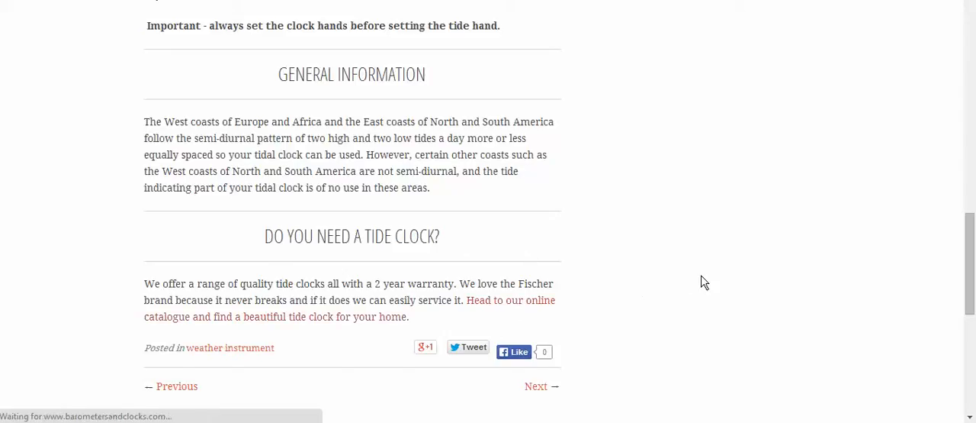
click(510, 299)
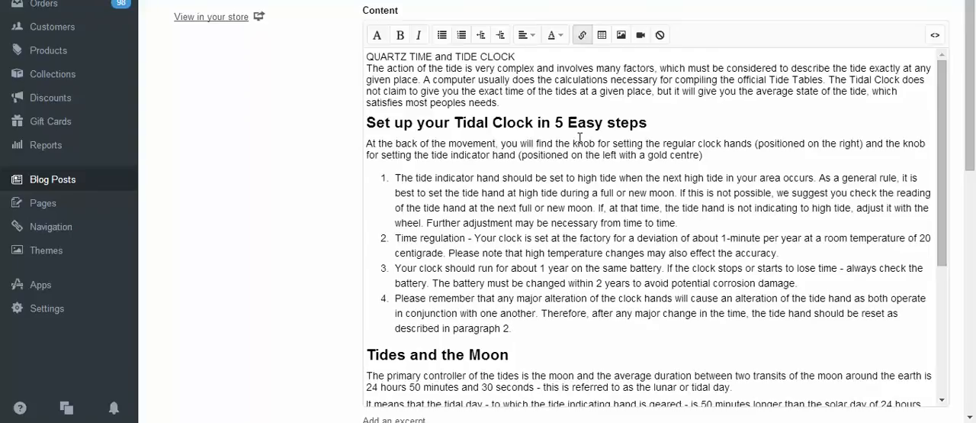
Reopen the live 'How To set a Tide Clock' post from its top
click(211, 15)
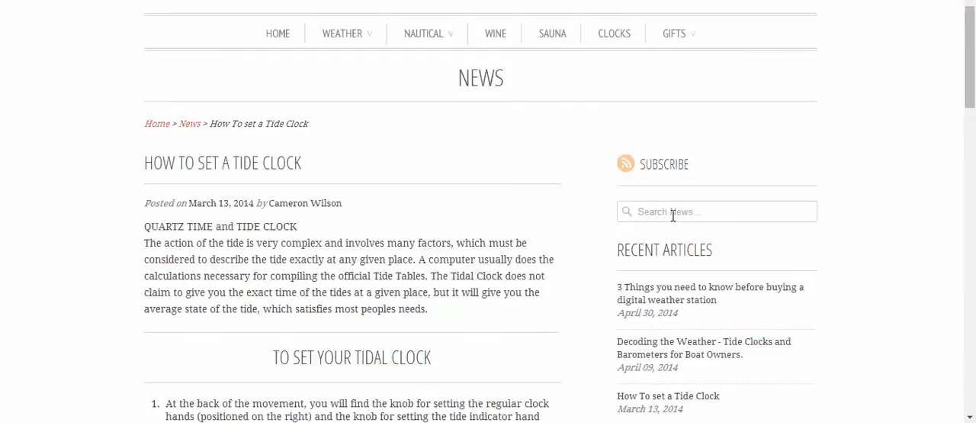
mouse_move(781, 140)
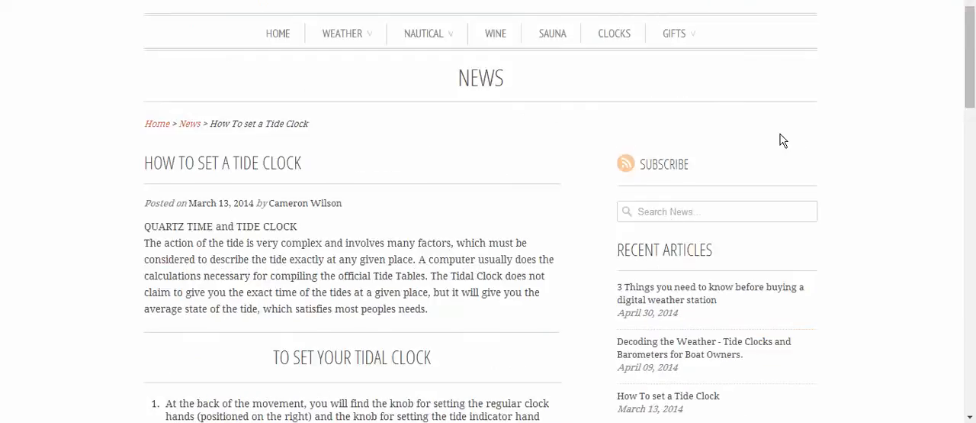
mouse_move(842, 140)
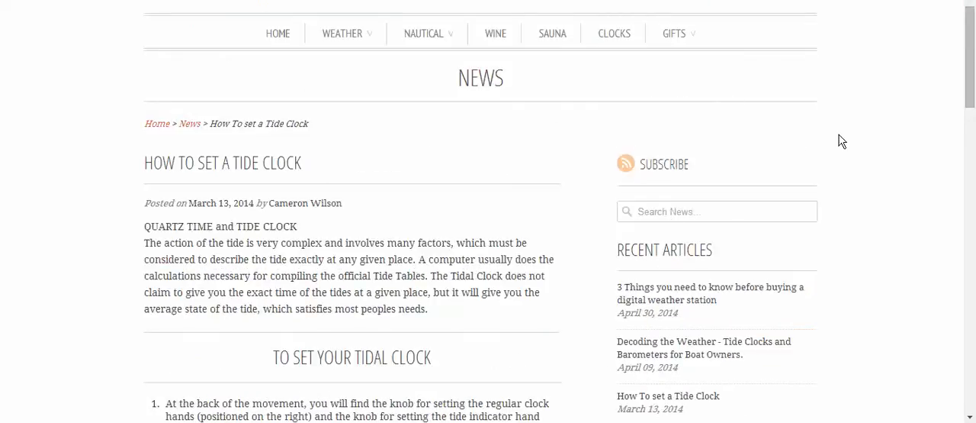